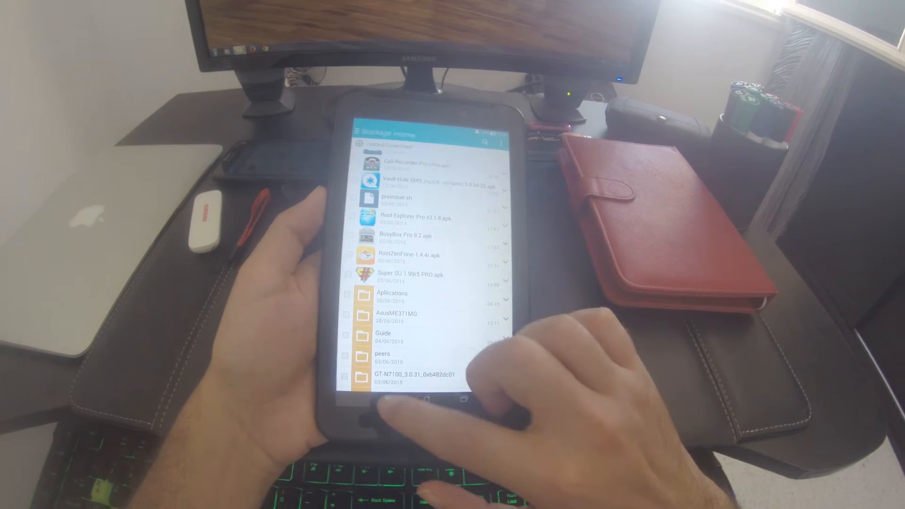
Leave the file manager and swipe the app drawer to the page with Facebook and Viber
left_click(421, 402)
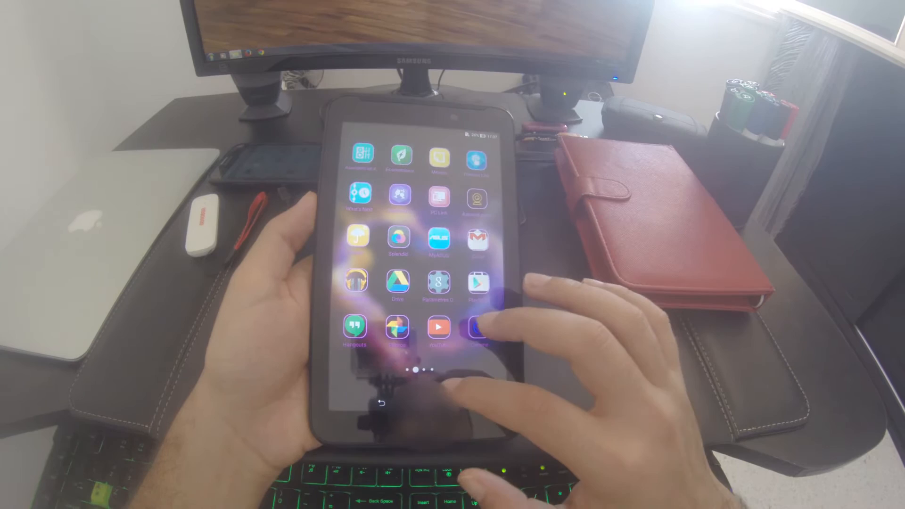
scroll("left", 3)
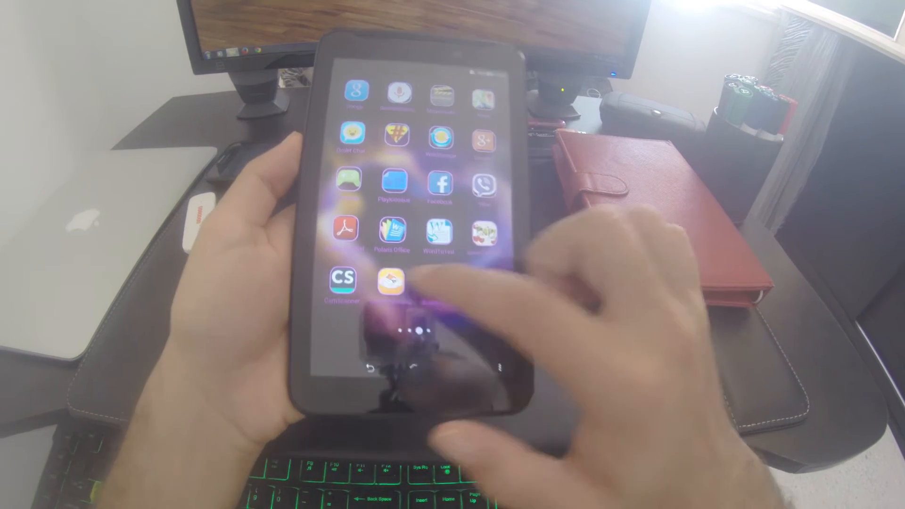